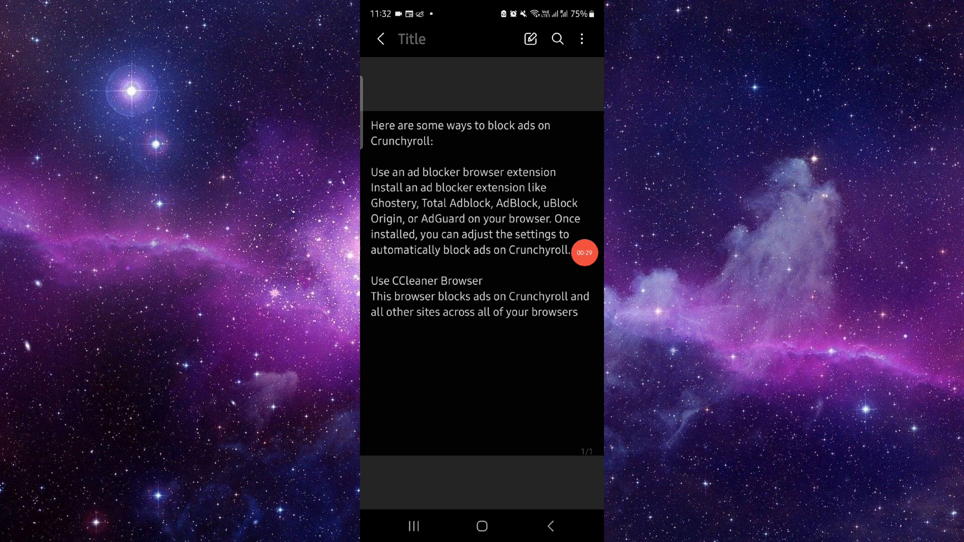
# Step: Exit the Crunchyroll ad-blocking note and return to the Android home screen
pyautogui.click(481, 526)
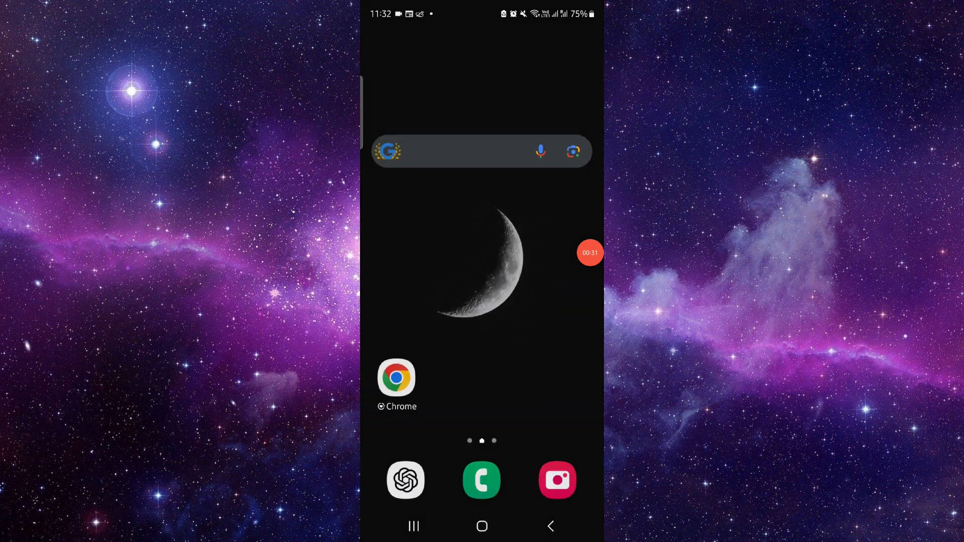